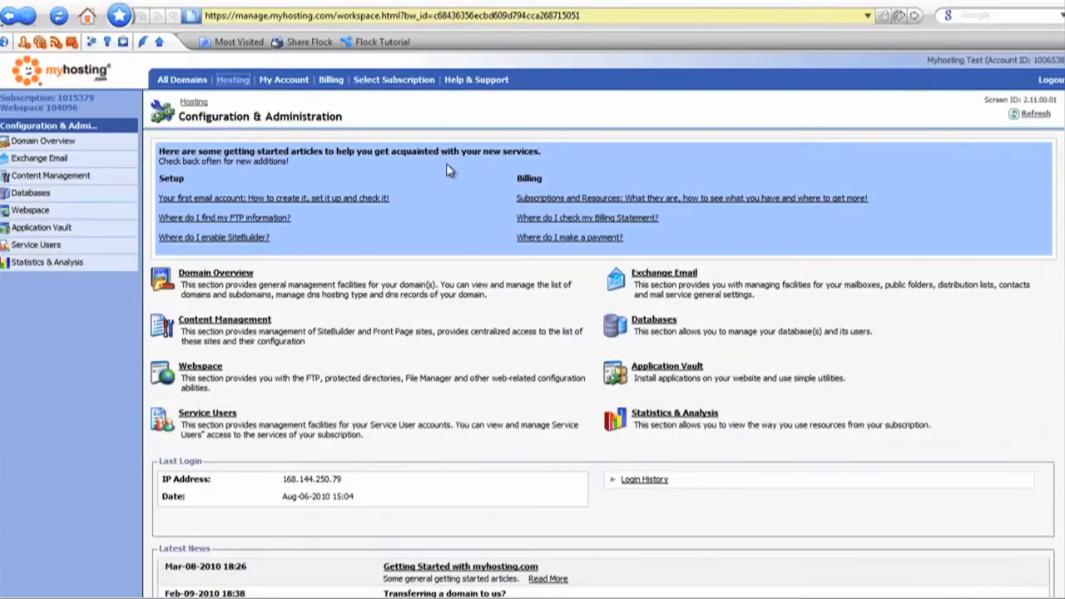
Navigate through Exchange Email to Mailboxes and begin adding a new mailbox
click(408, 15)
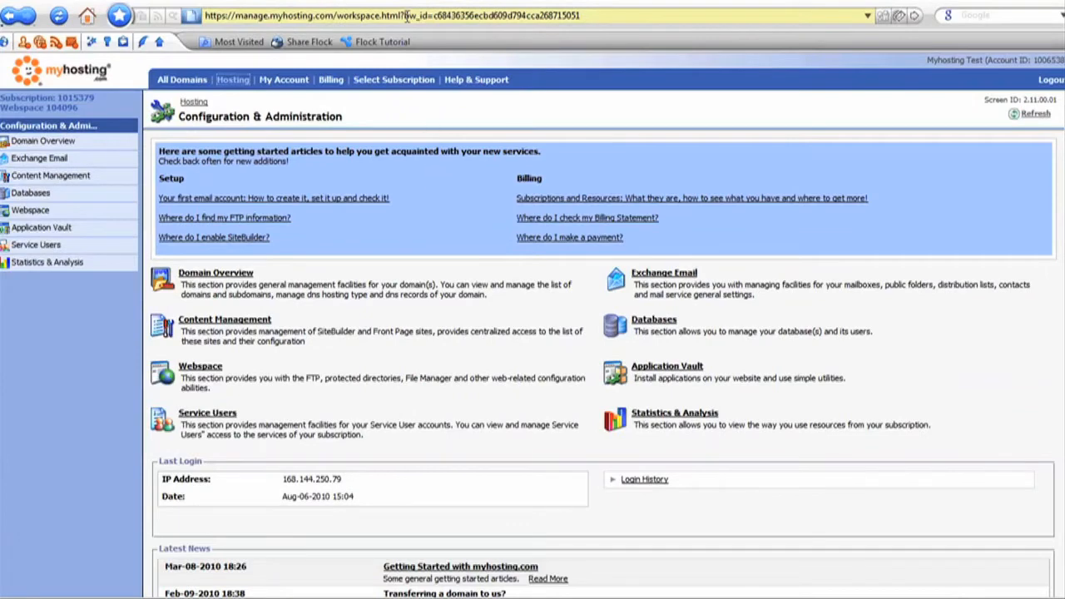
mouse_move(586, 286)
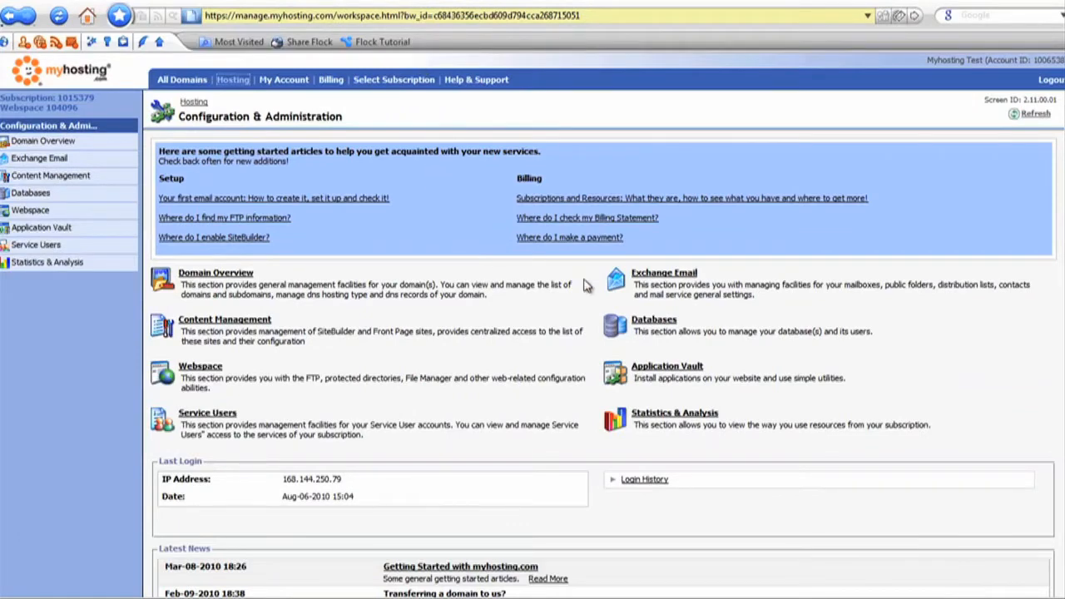
mouse_move(657, 283)
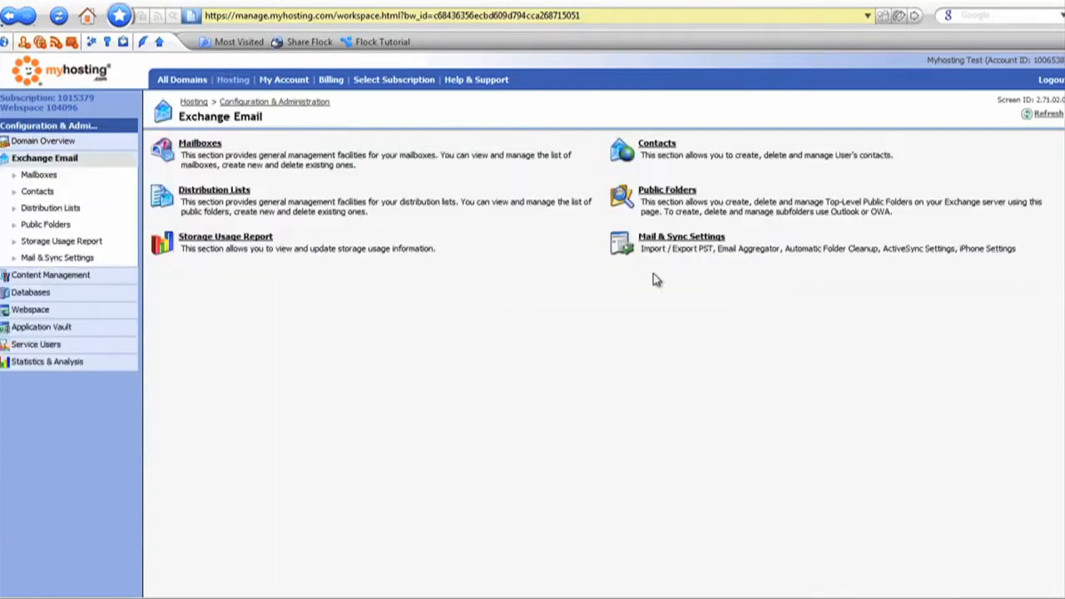
click(200, 143)
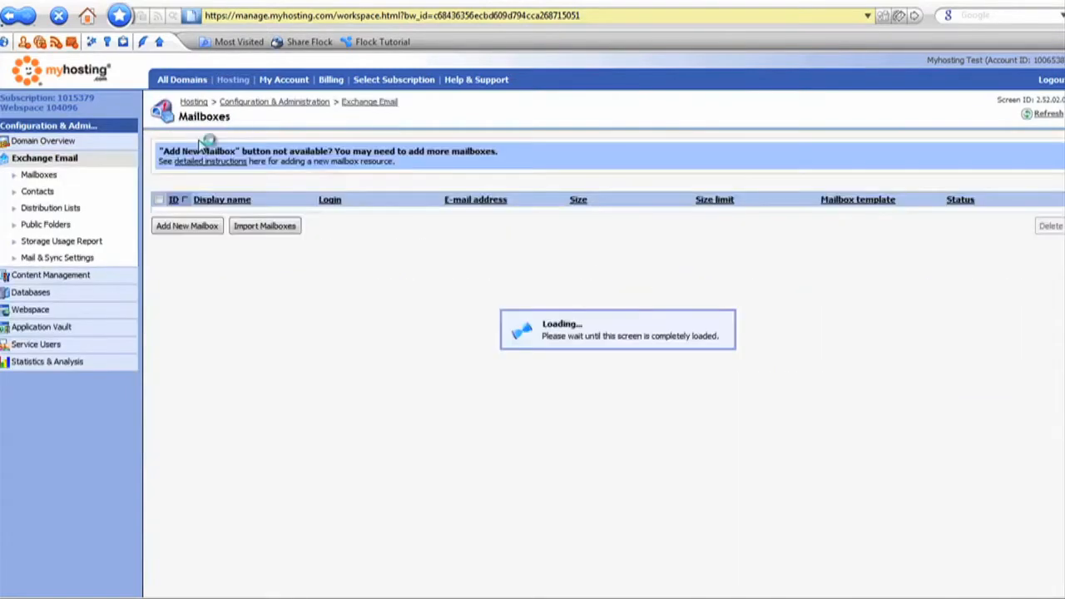
click(186, 227)
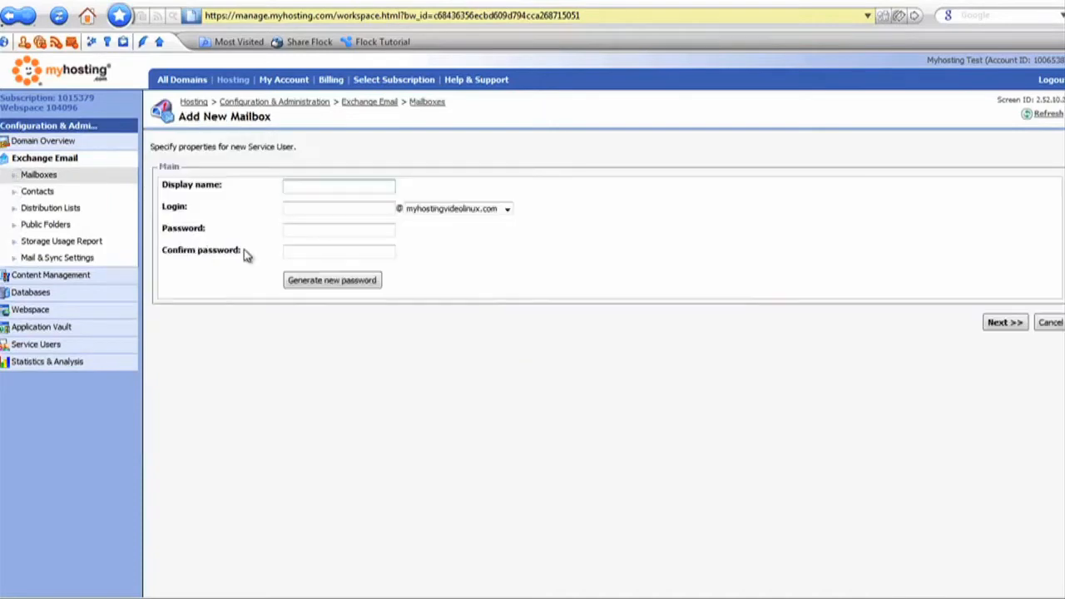
Enter display name 'testing', generate a password, and continue to the mailbox settings step
click(340, 185)
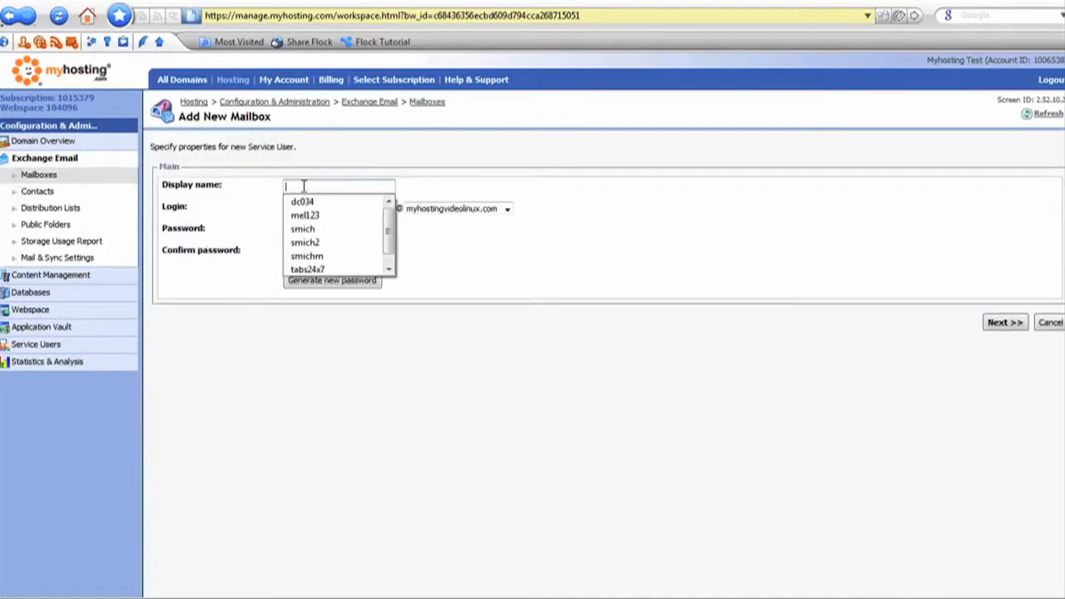
text(testing)
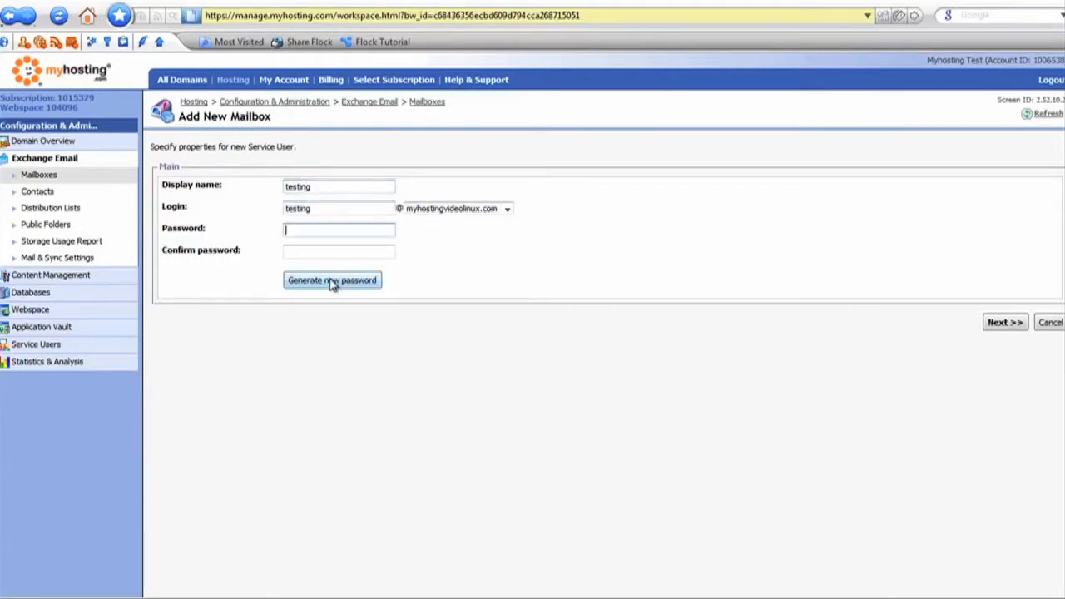
click(333, 280)
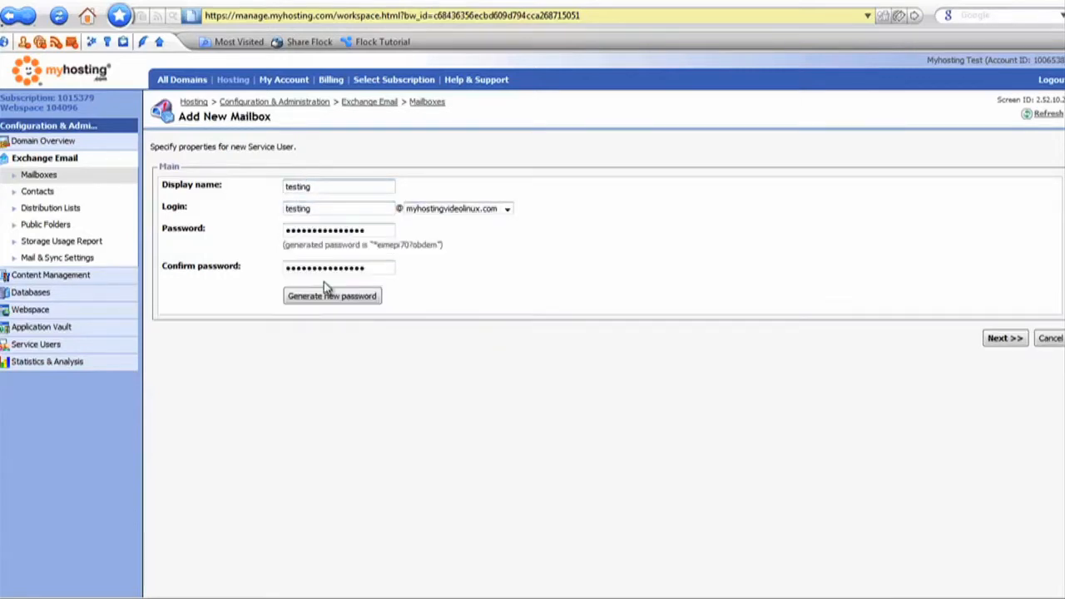
mouse_move(790, 314)
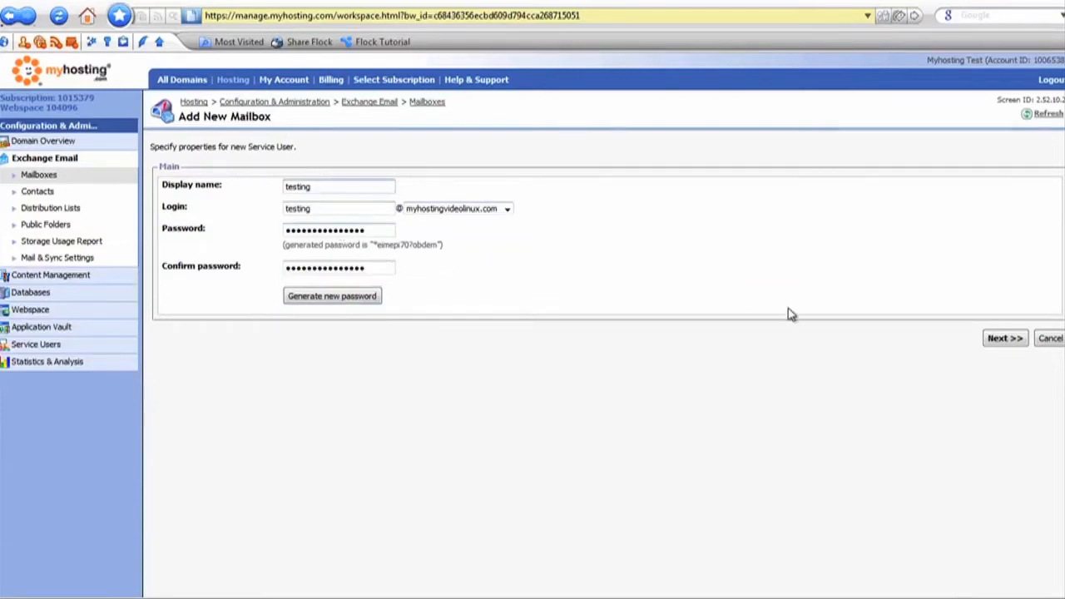
click(1005, 338)
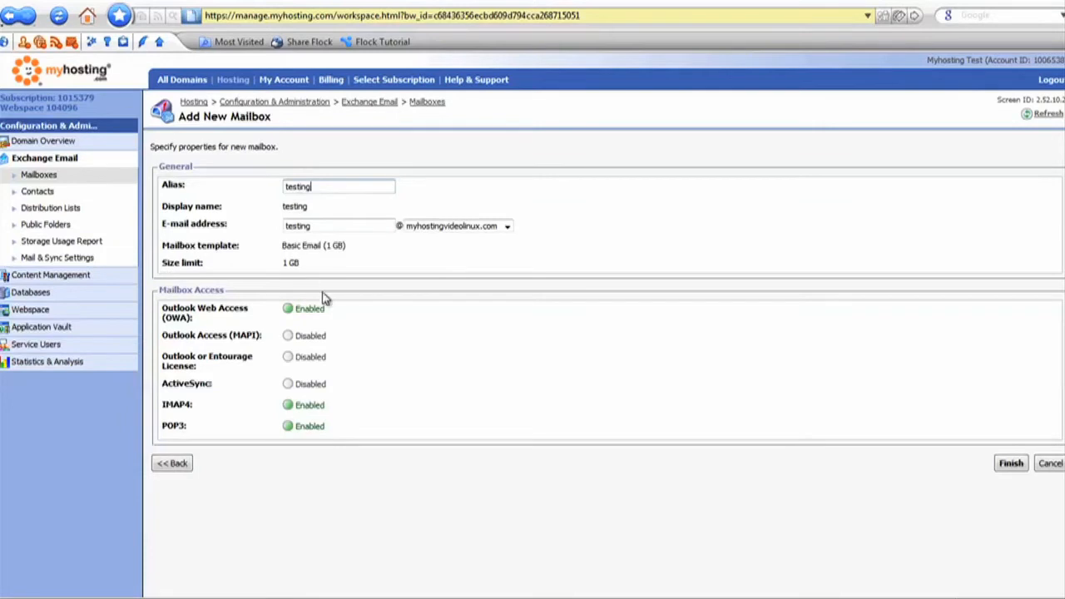
mouse_move(1017, 484)
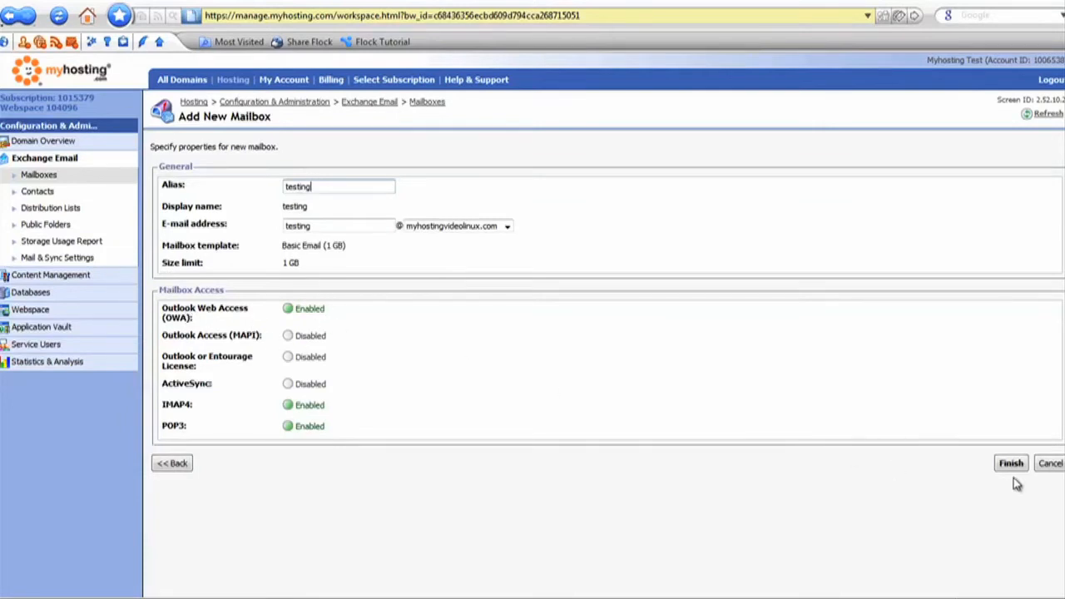
Finish the wizard so mailbox 'testing' appears in the list with status Creating
click(1010, 463)
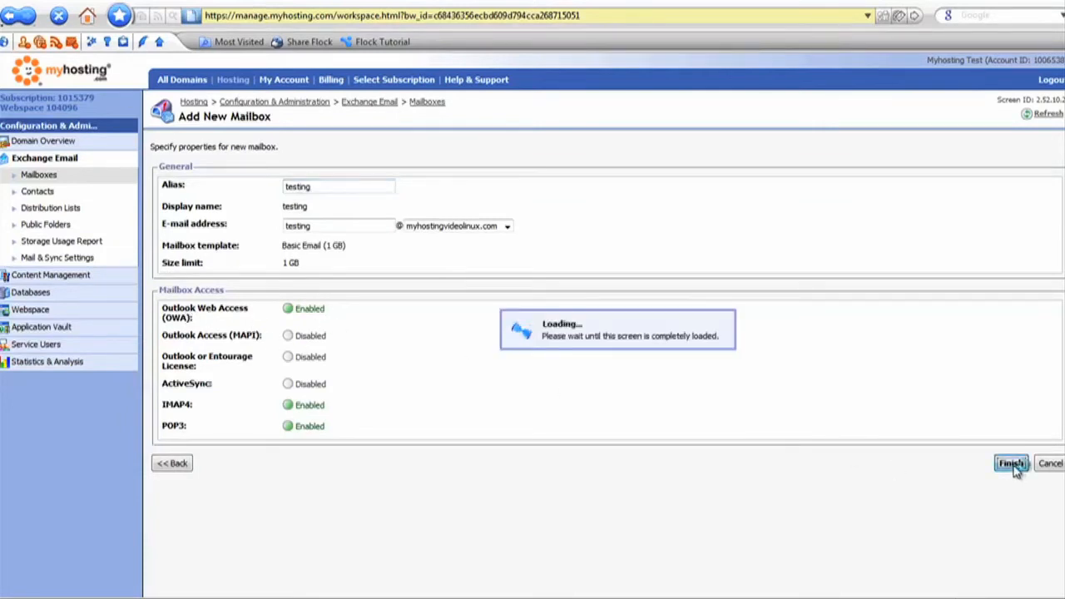
click(1011, 463)
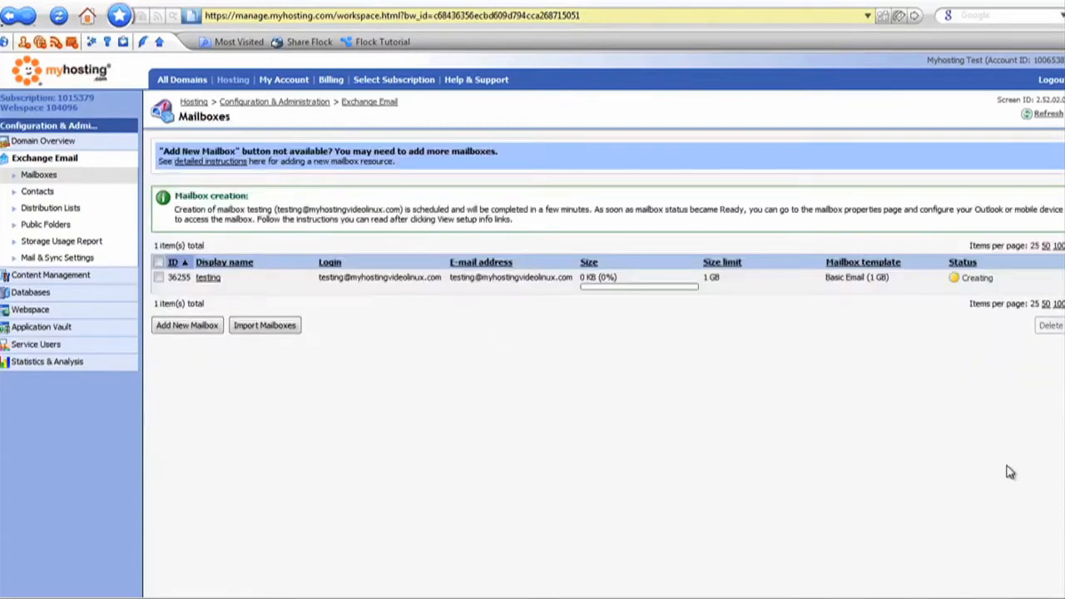
mouse_move(989, 300)
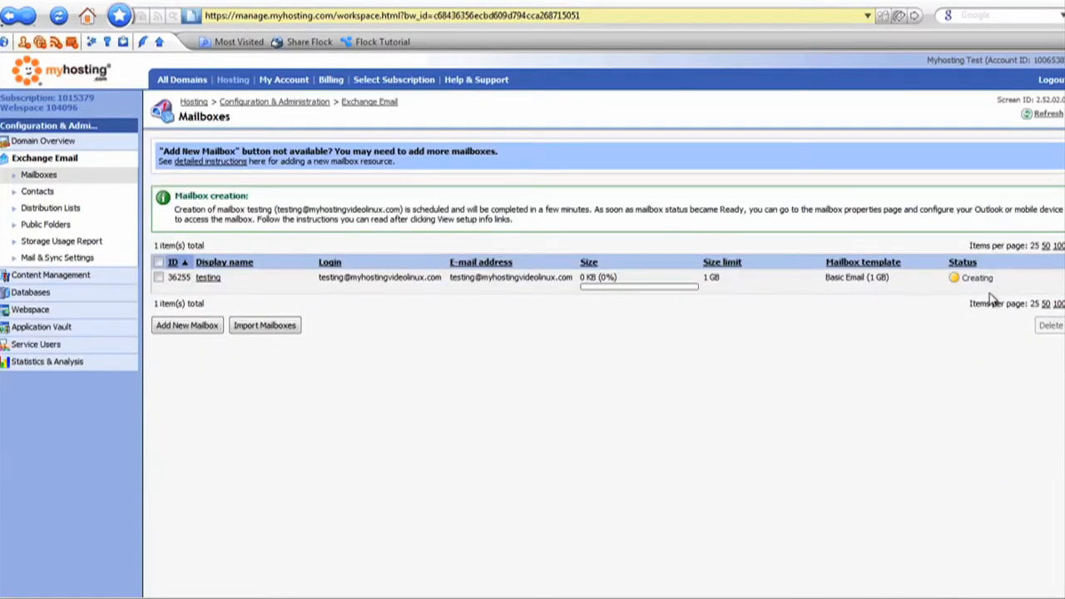
mouse_move(586, 325)
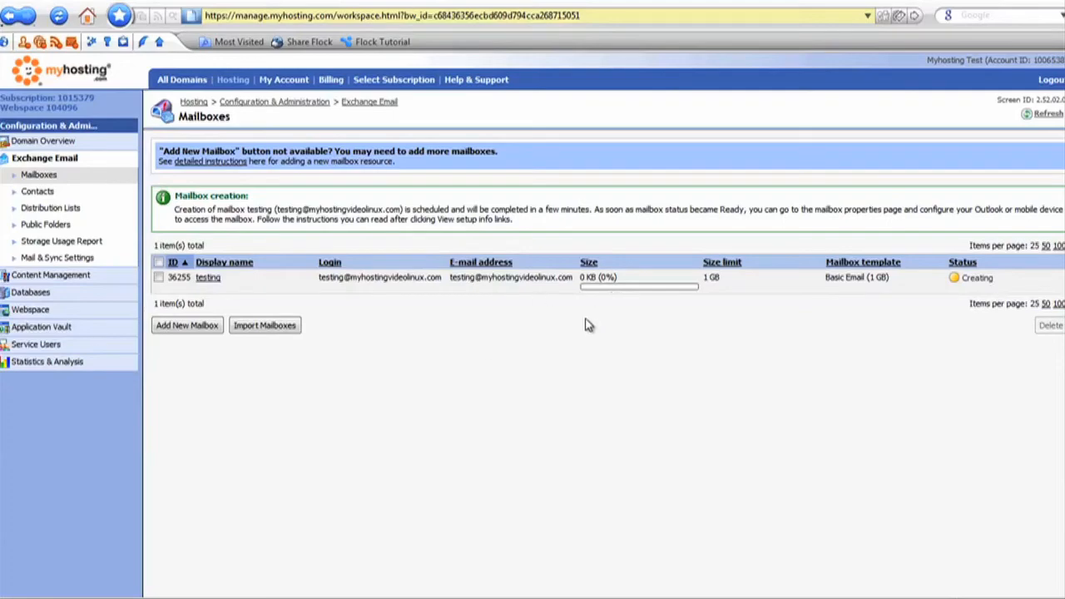